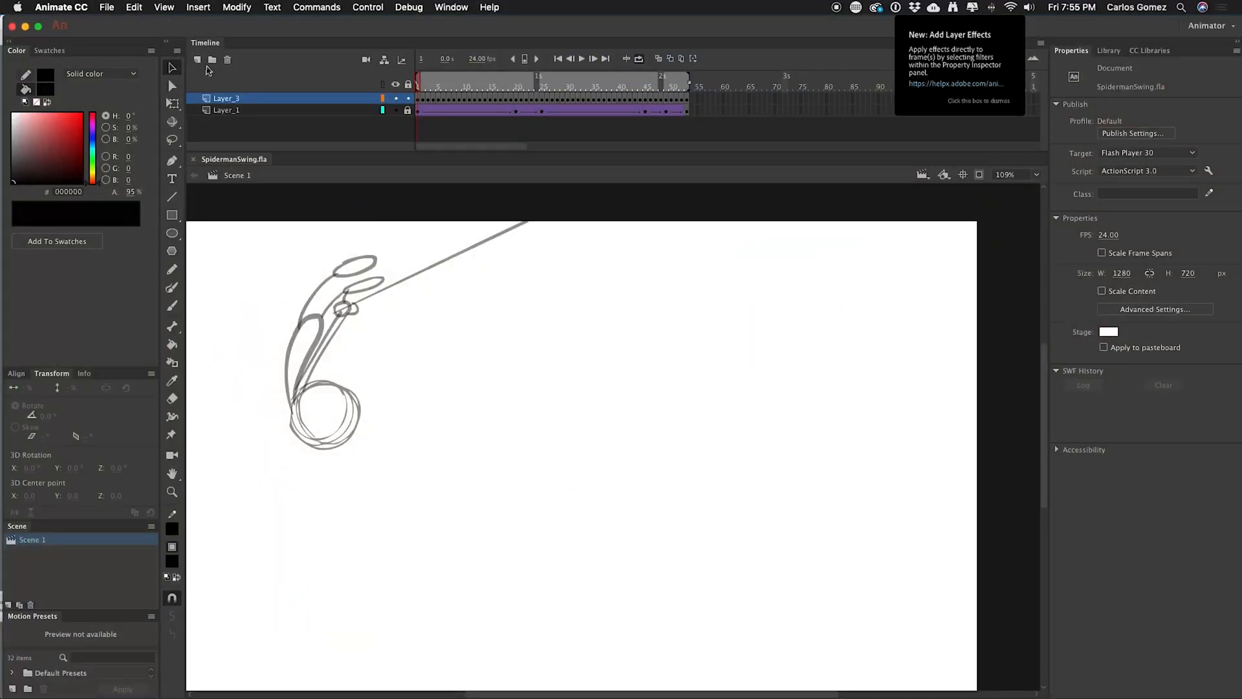
{"action": "mouse_move", "coordinate": [197, 61]}
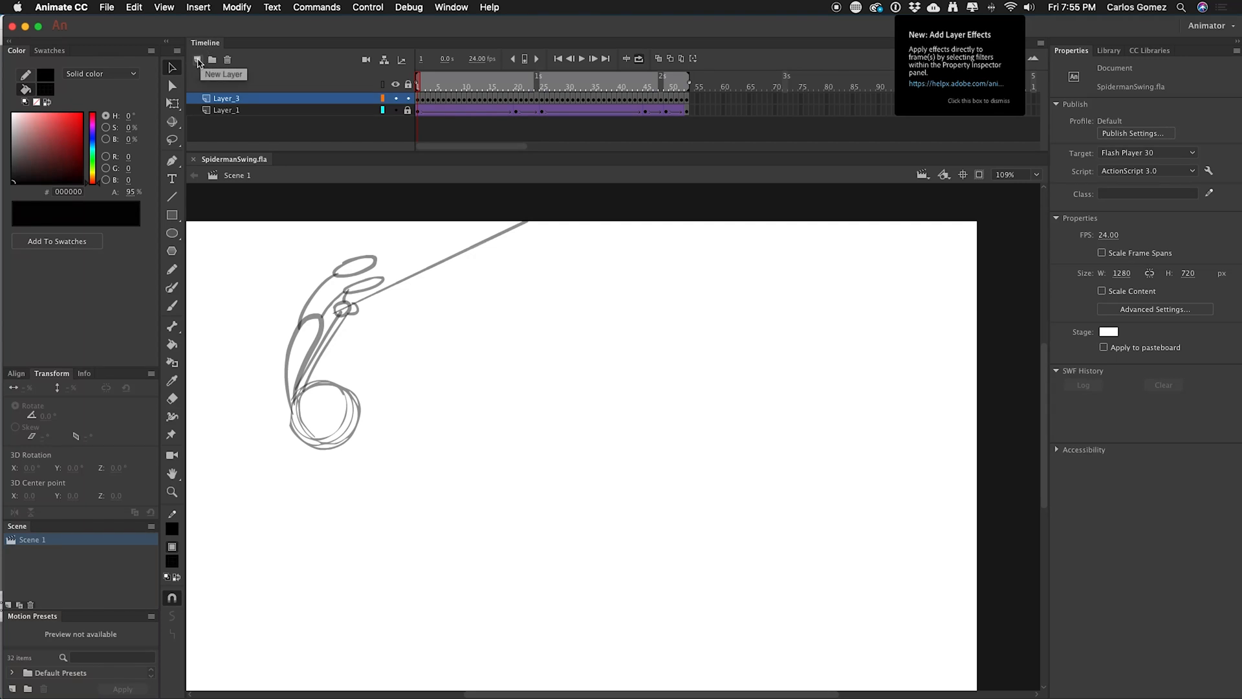